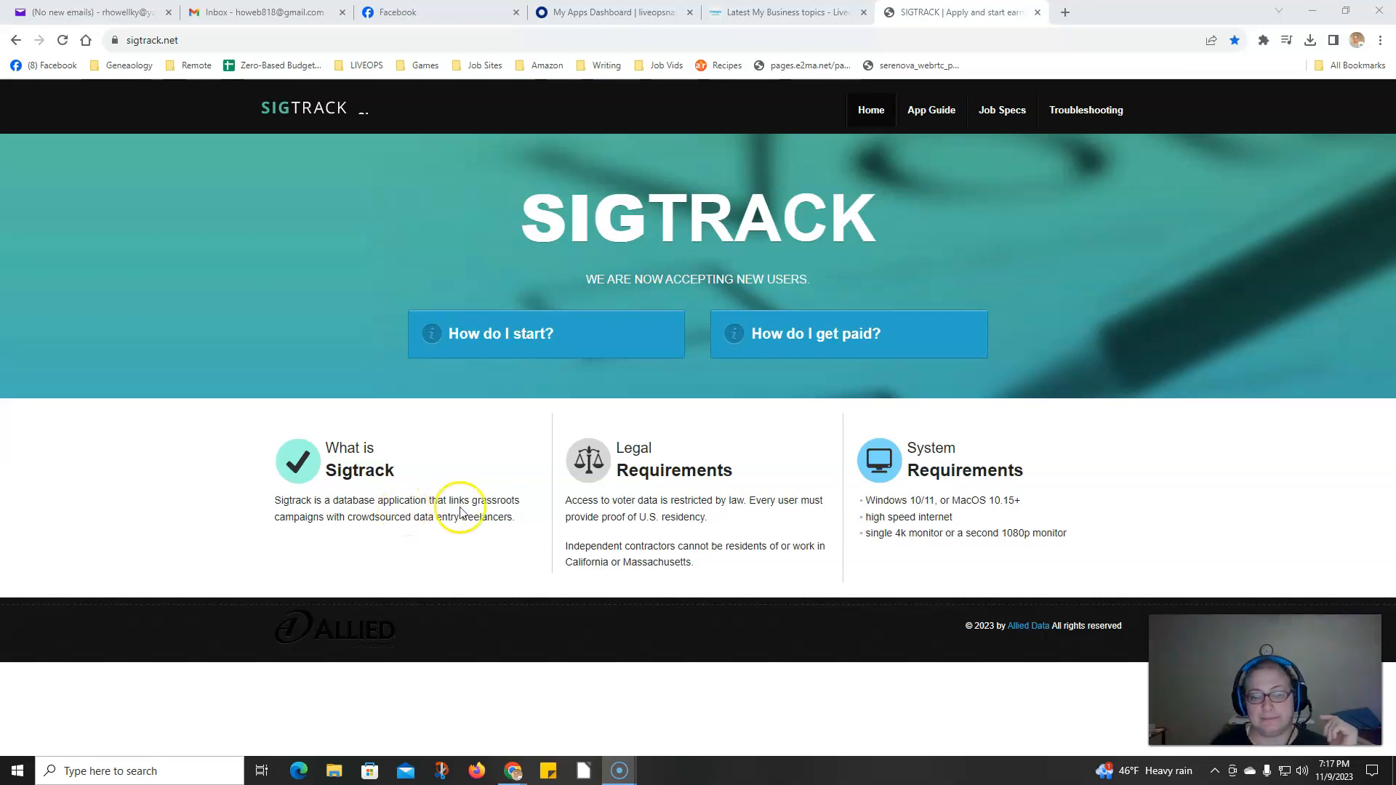
{"action": "mouse_move", "coordinate": [893, 523]}
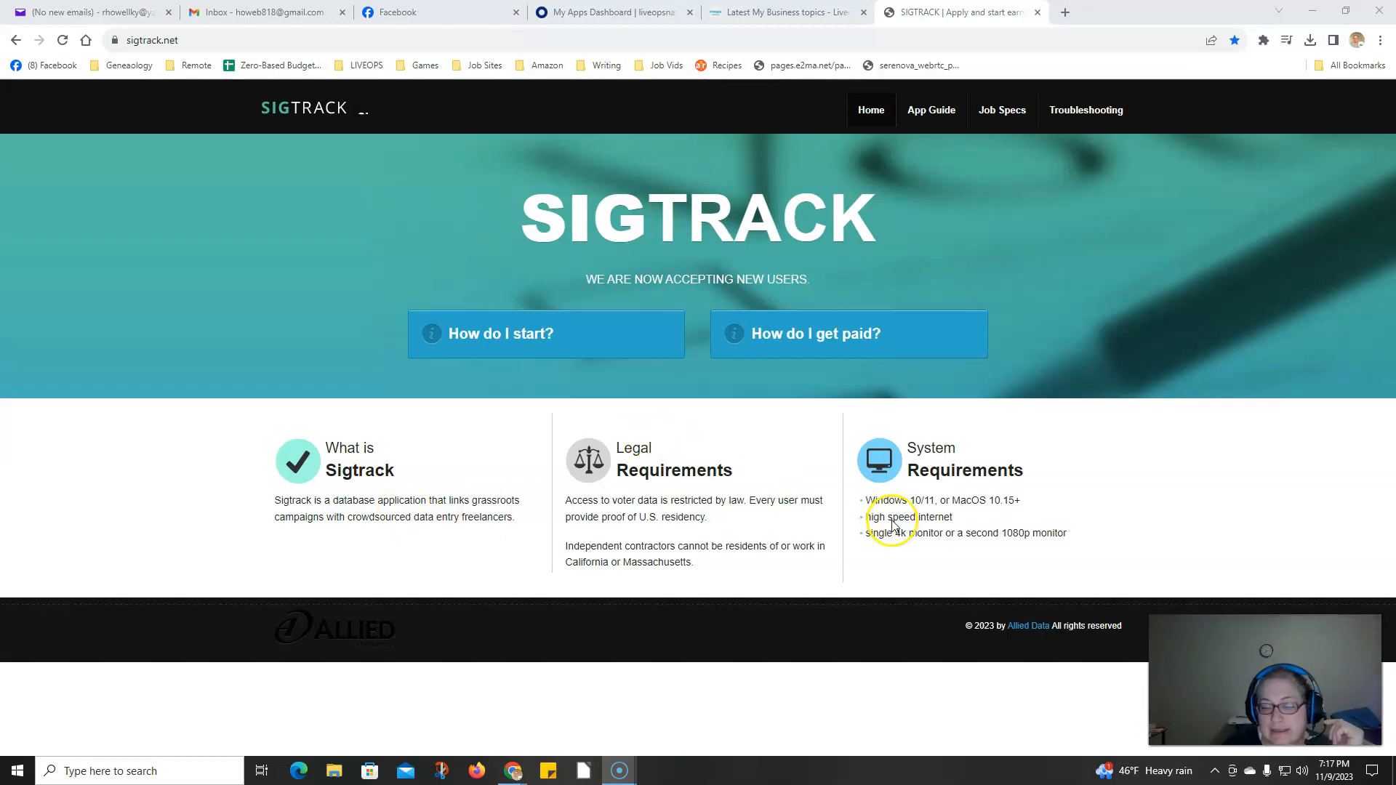
{"action": "mouse_move", "coordinate": [985, 517]}
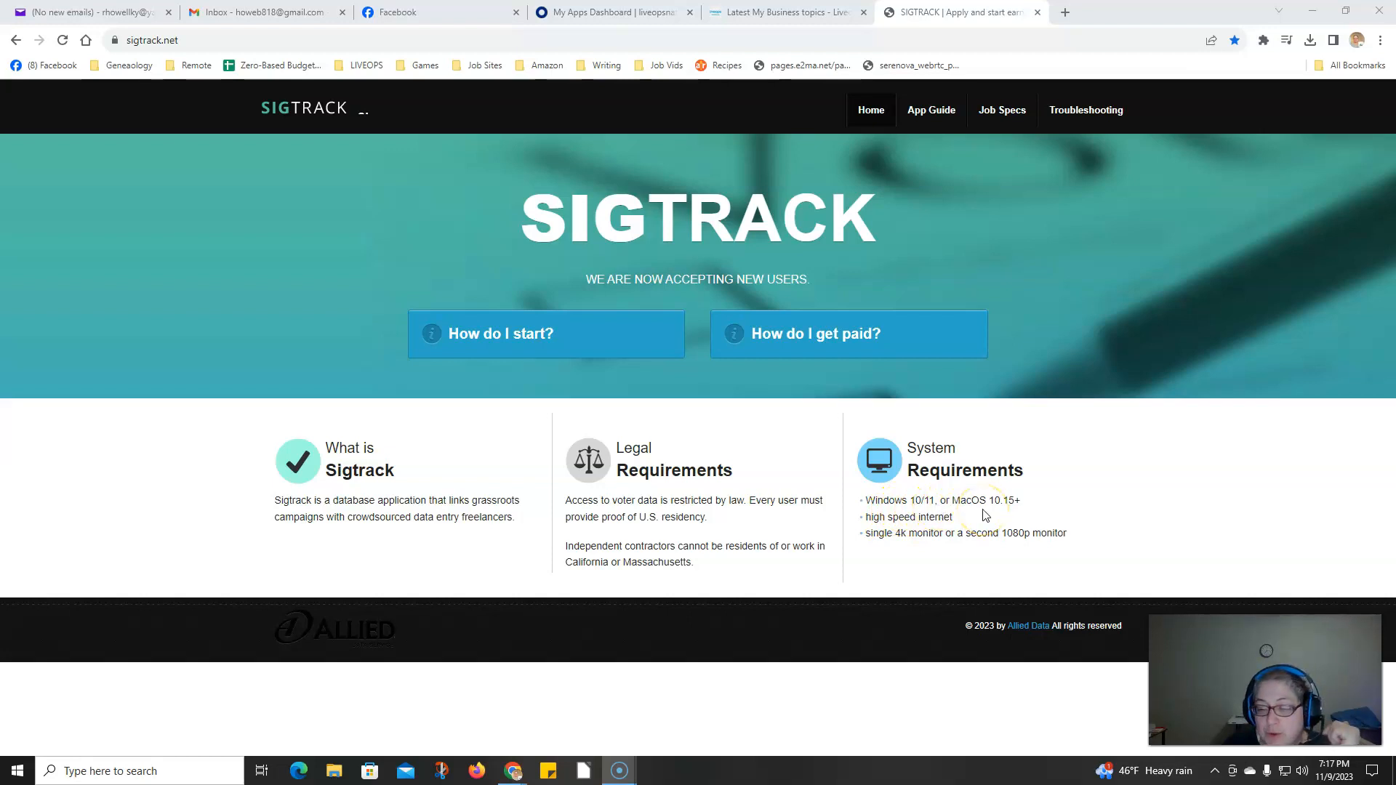
{"action": "mouse_move", "coordinate": [943, 552]}
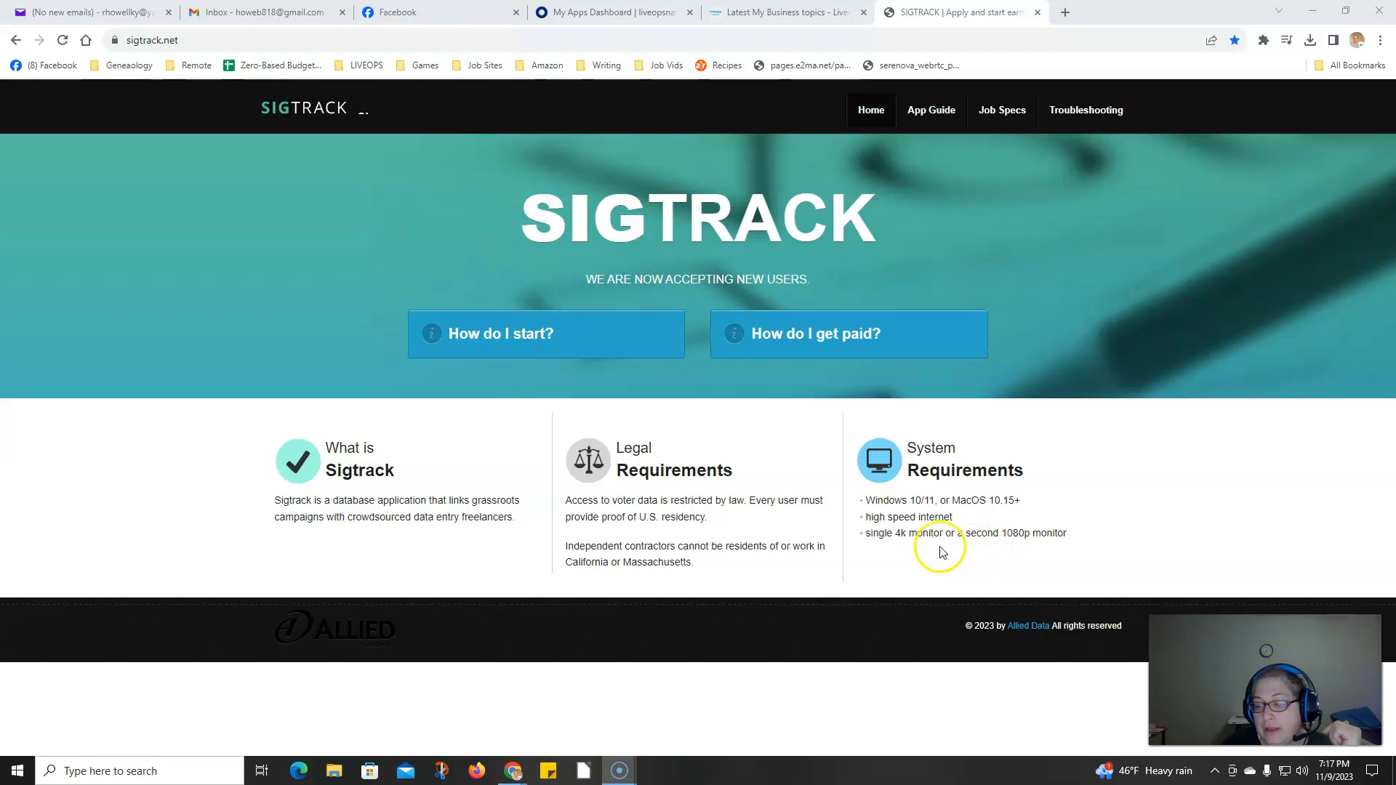
{"action": "mouse_move", "coordinate": [998, 545]}
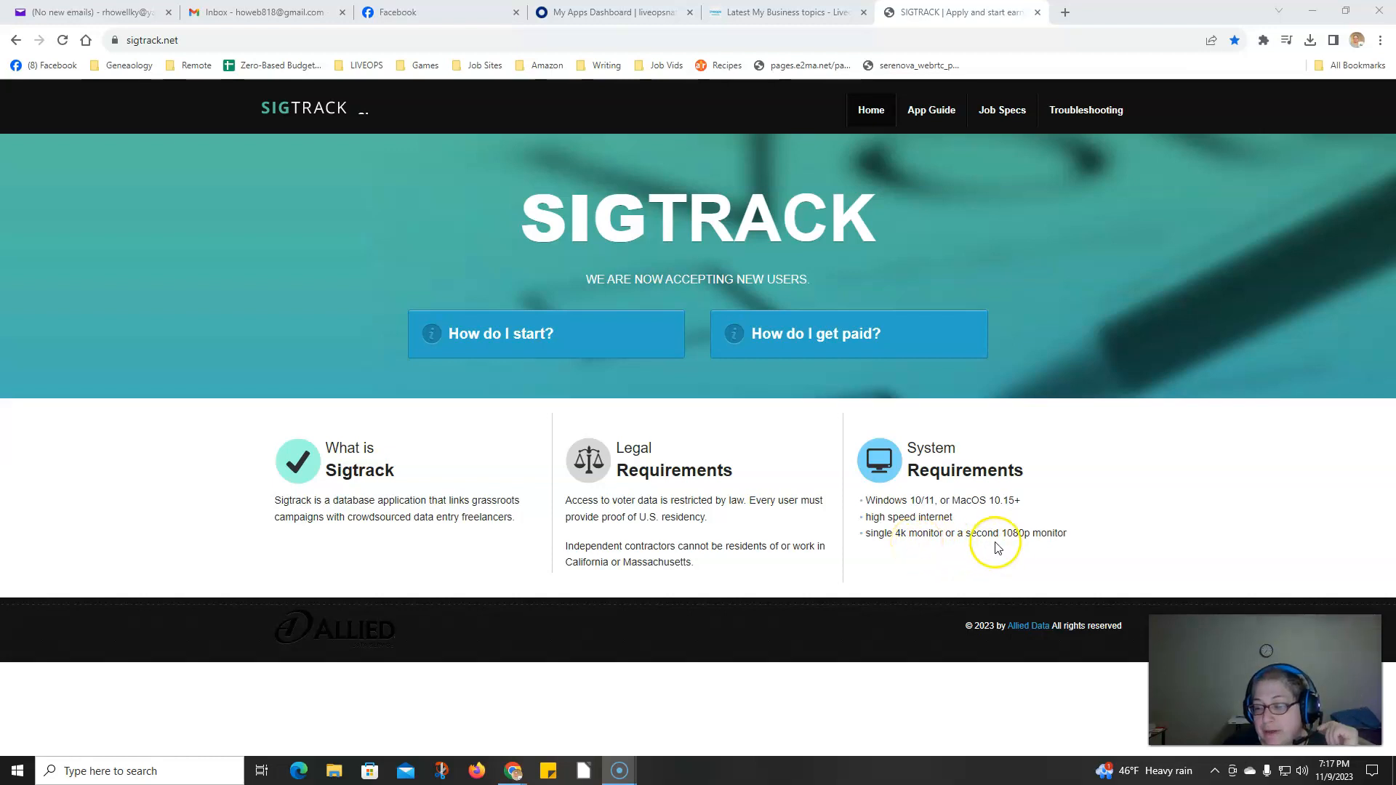
{"action": "mouse_move", "coordinate": [956, 552]}
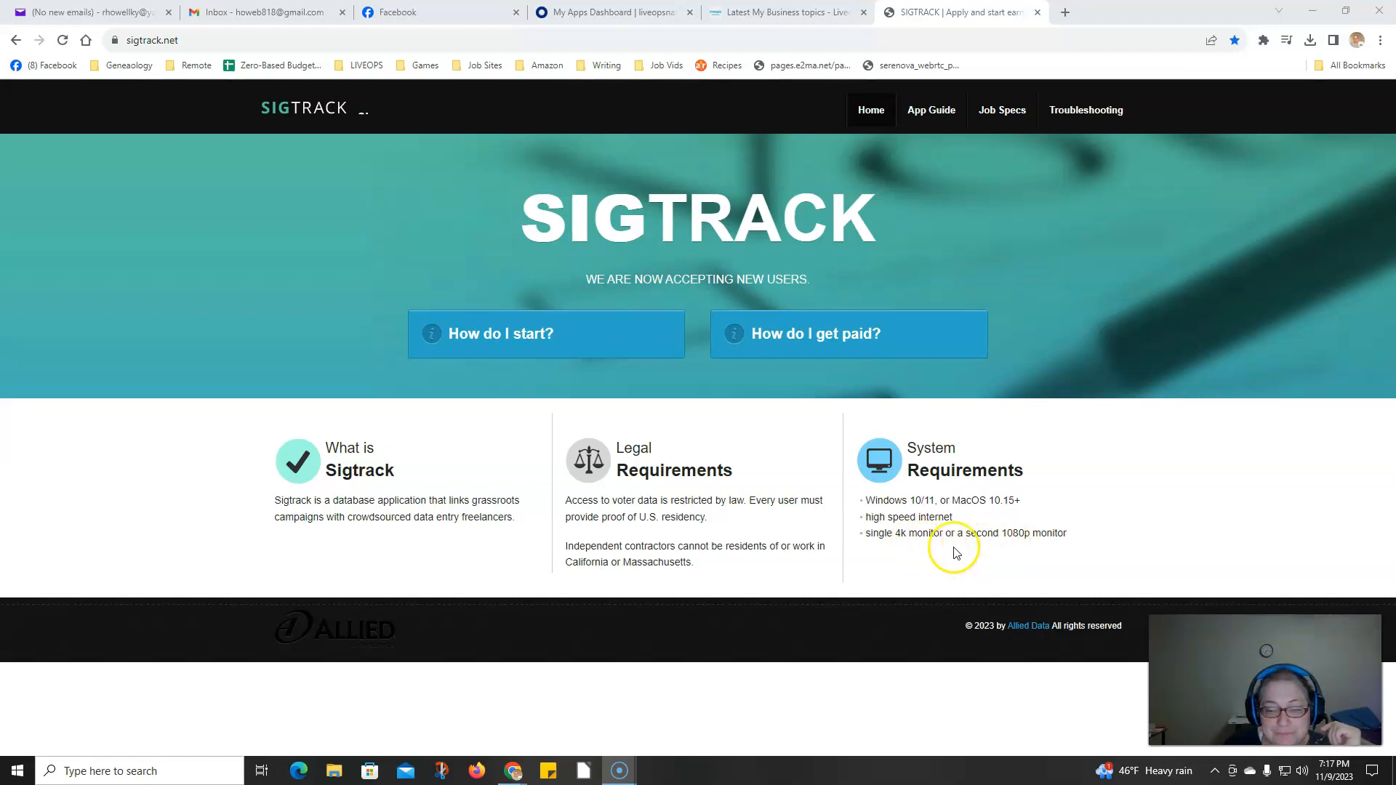
{"action": "mouse_move", "coordinate": [586, 578]}
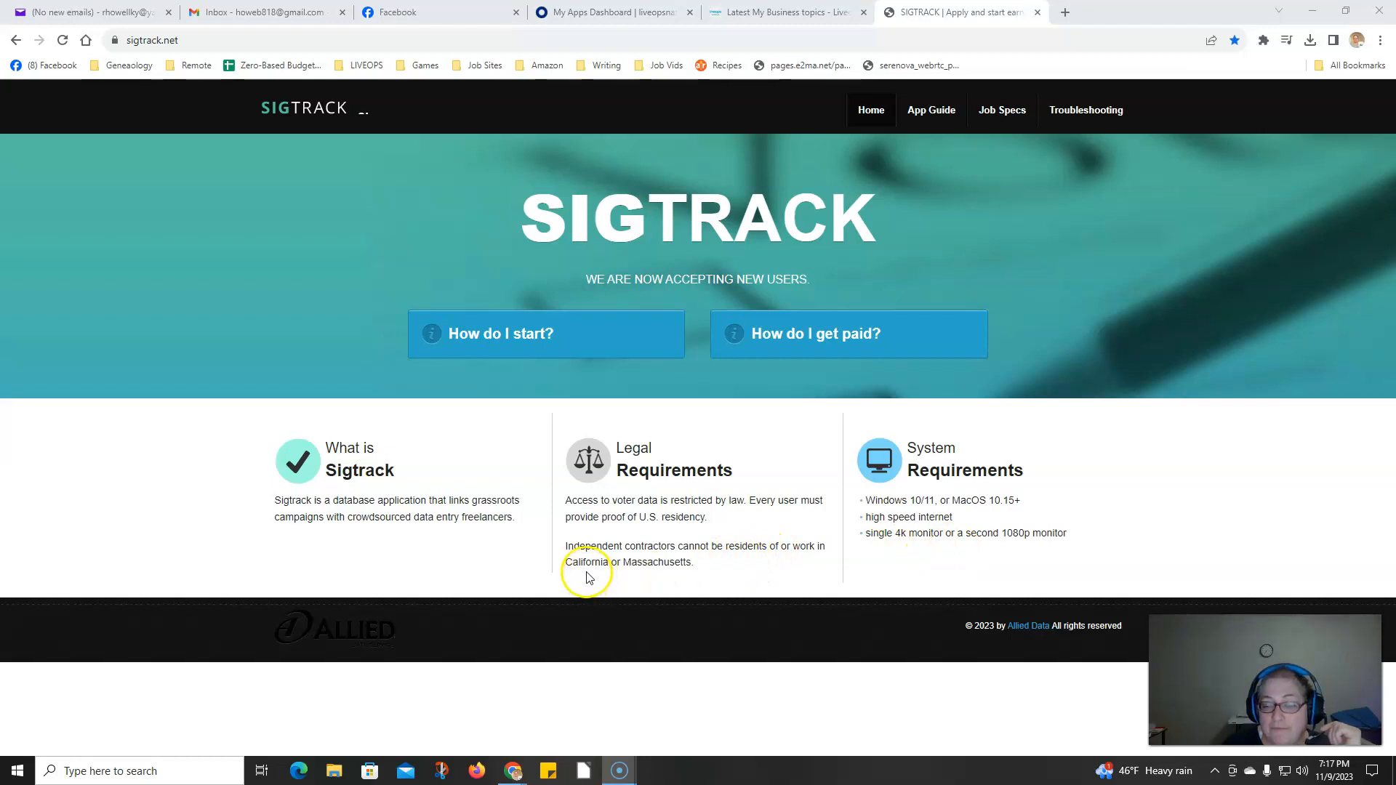
{"action": "mouse_move", "coordinate": [653, 579]}
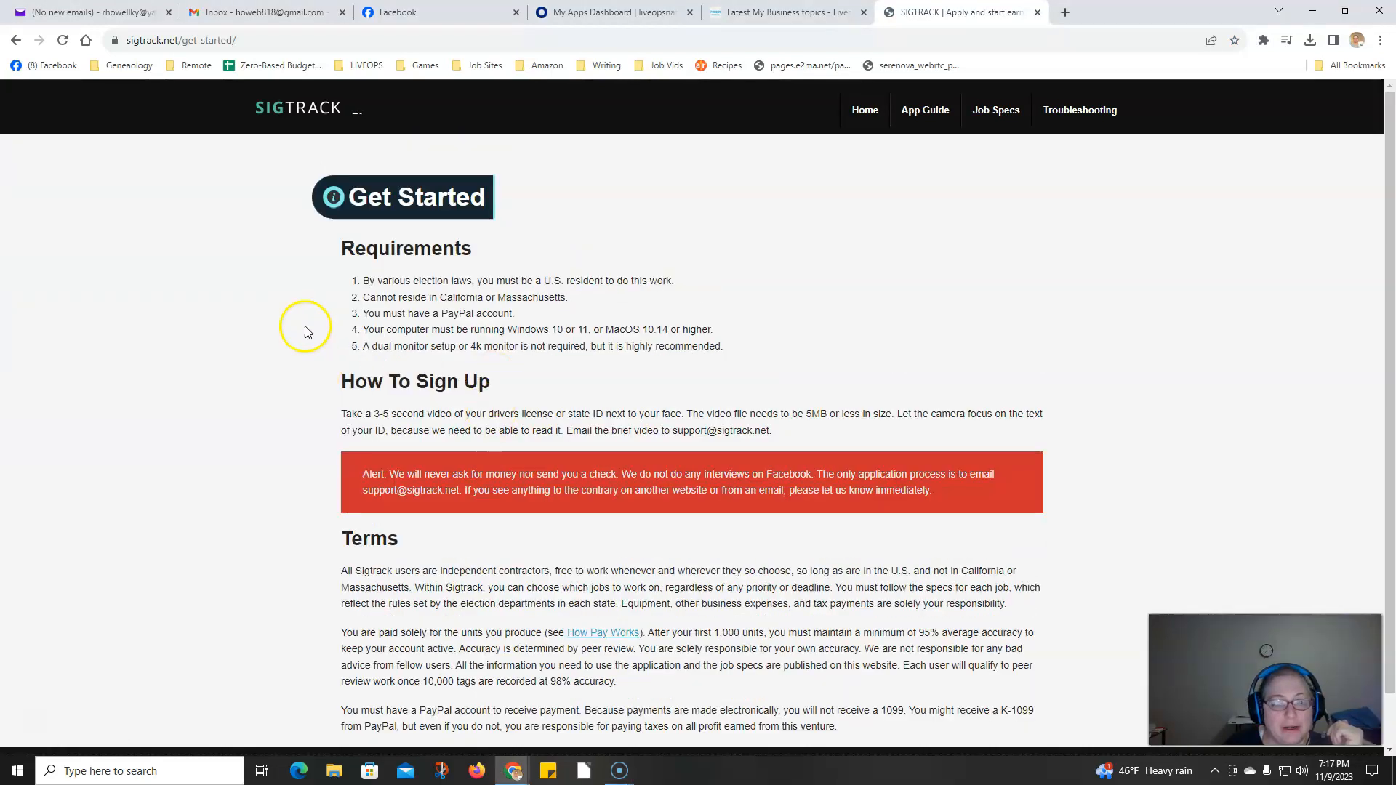
- Scroll through the Get Started terms and follow the 'How Pay Works' link
{"action": "scroll", "scroll_direction": "down", "scroll_amount": 3}
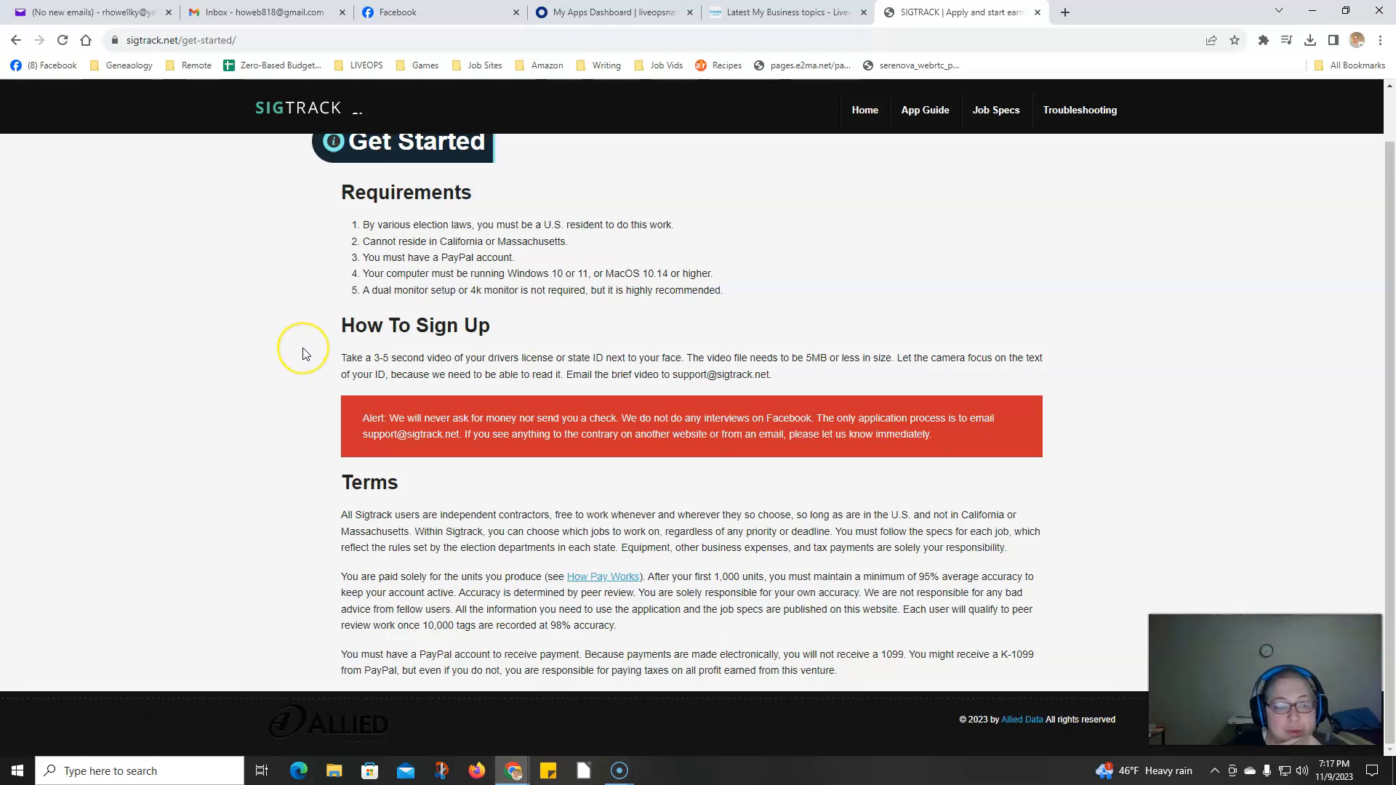
{"action": "mouse_move", "coordinate": [659, 383]}
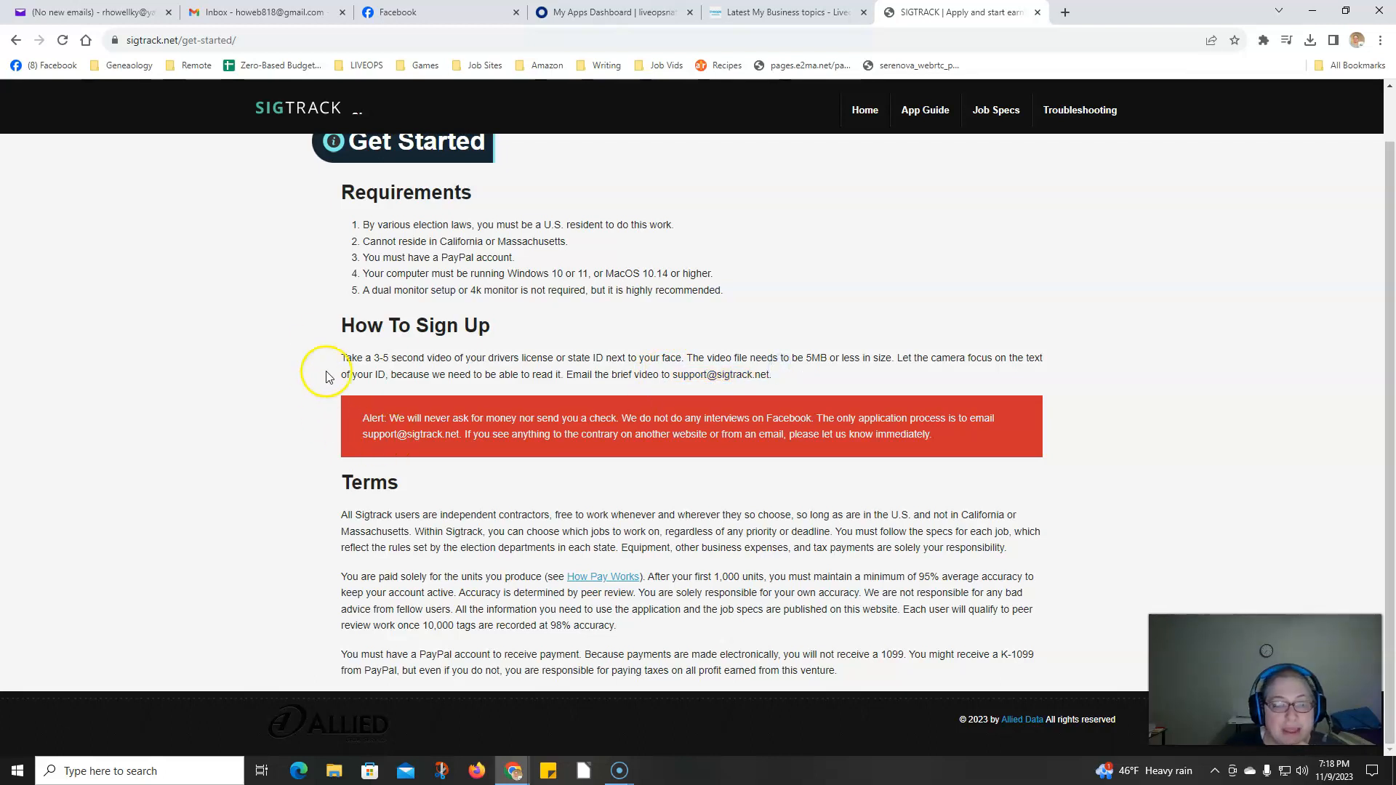
{"action": "mouse_move", "coordinate": [304, 345]}
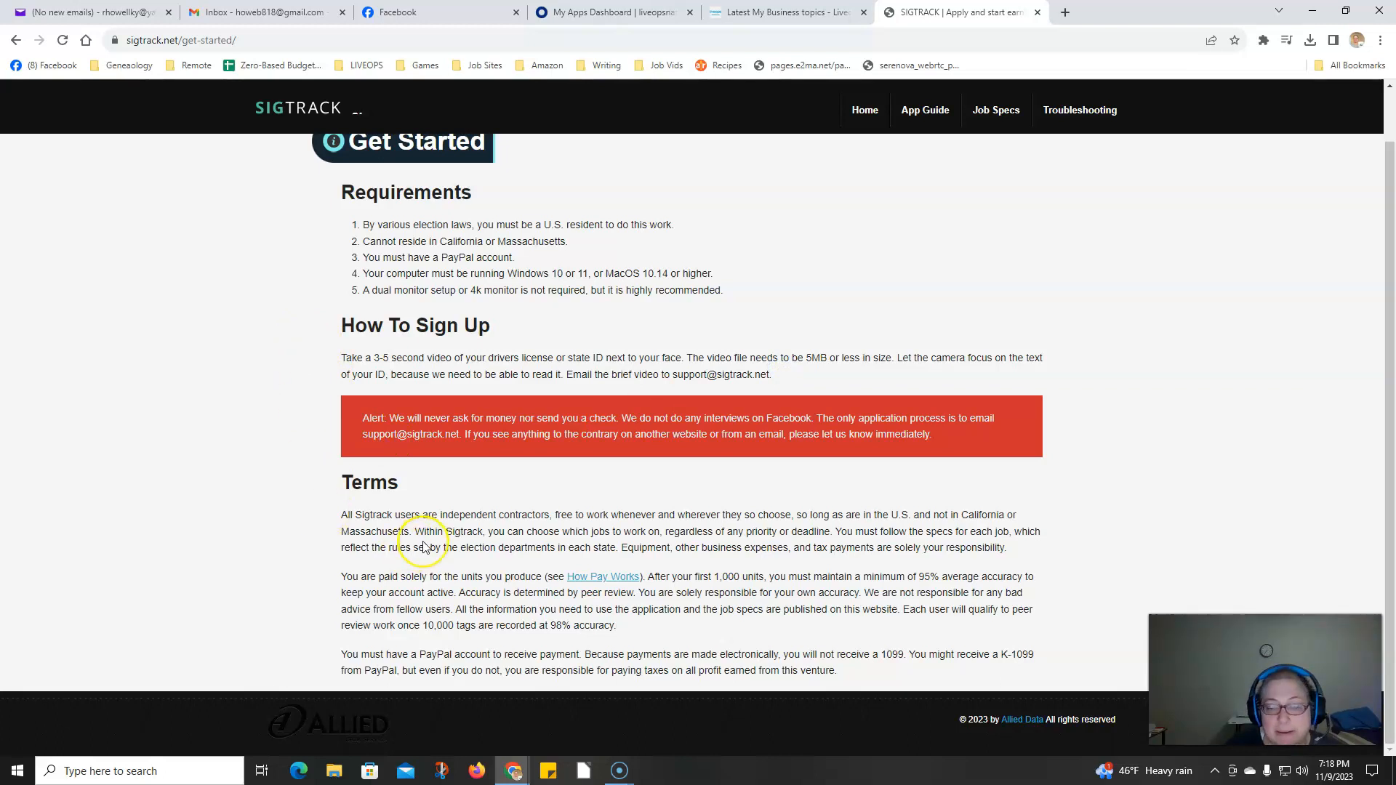
{"action": "mouse_move", "coordinate": [423, 548]}
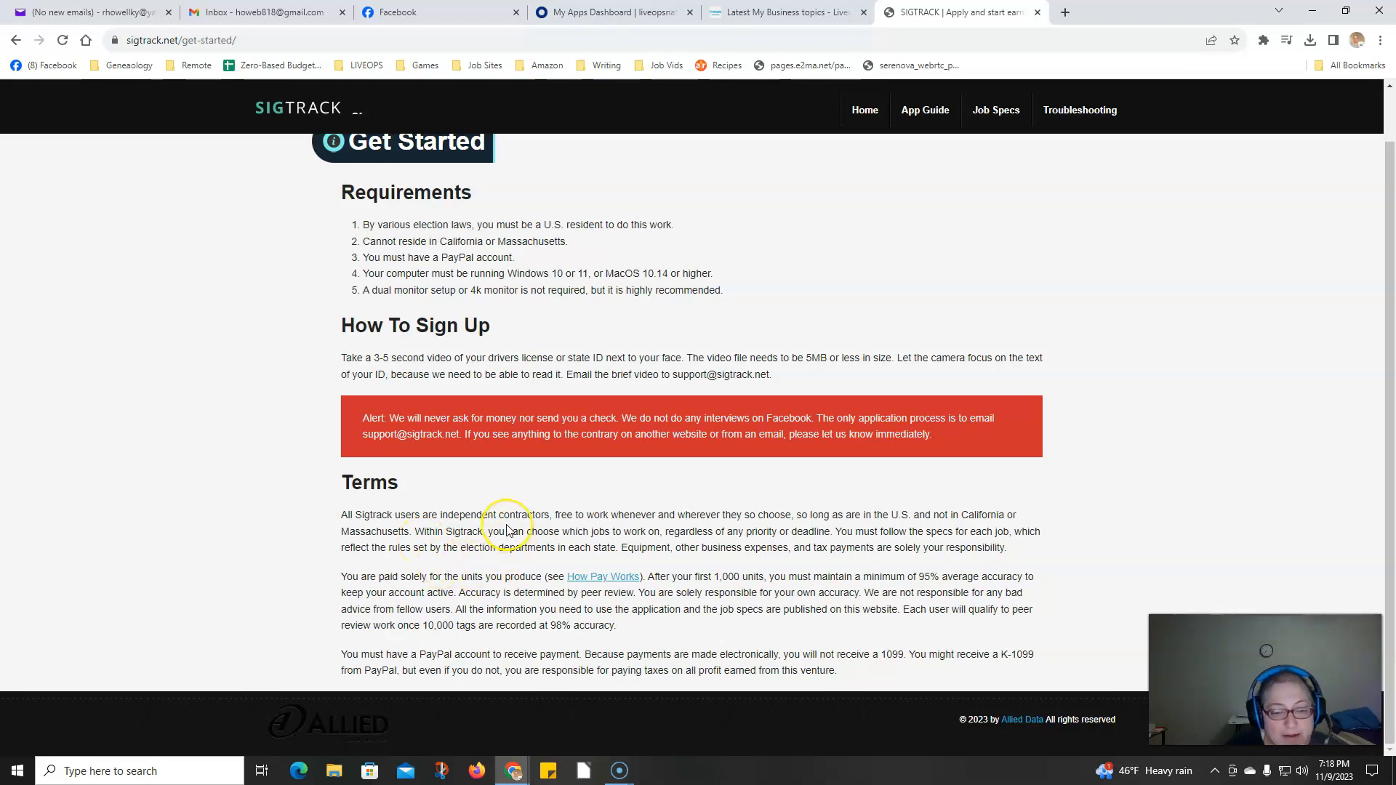
{"action": "mouse_move", "coordinate": [536, 575]}
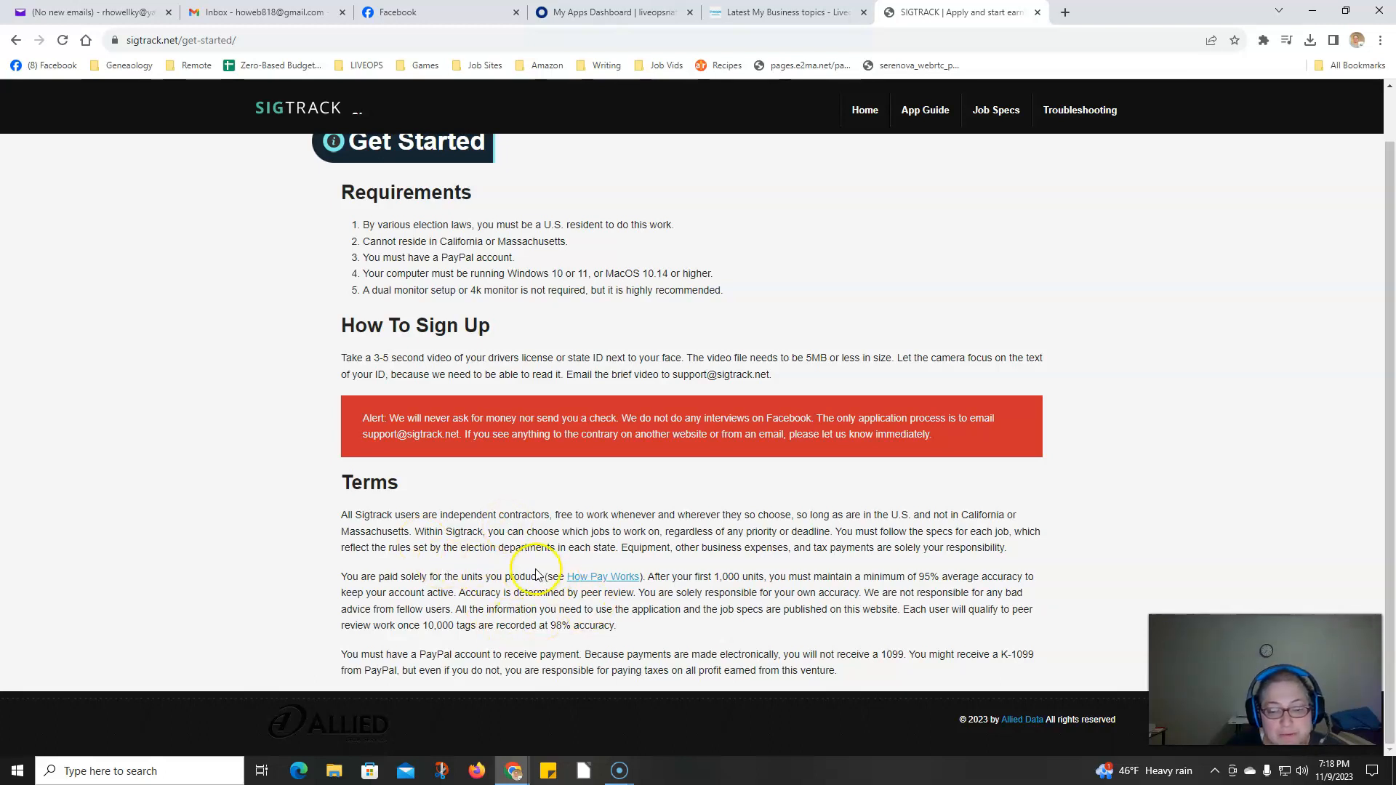
{"action": "mouse_move", "coordinate": [603, 581]}
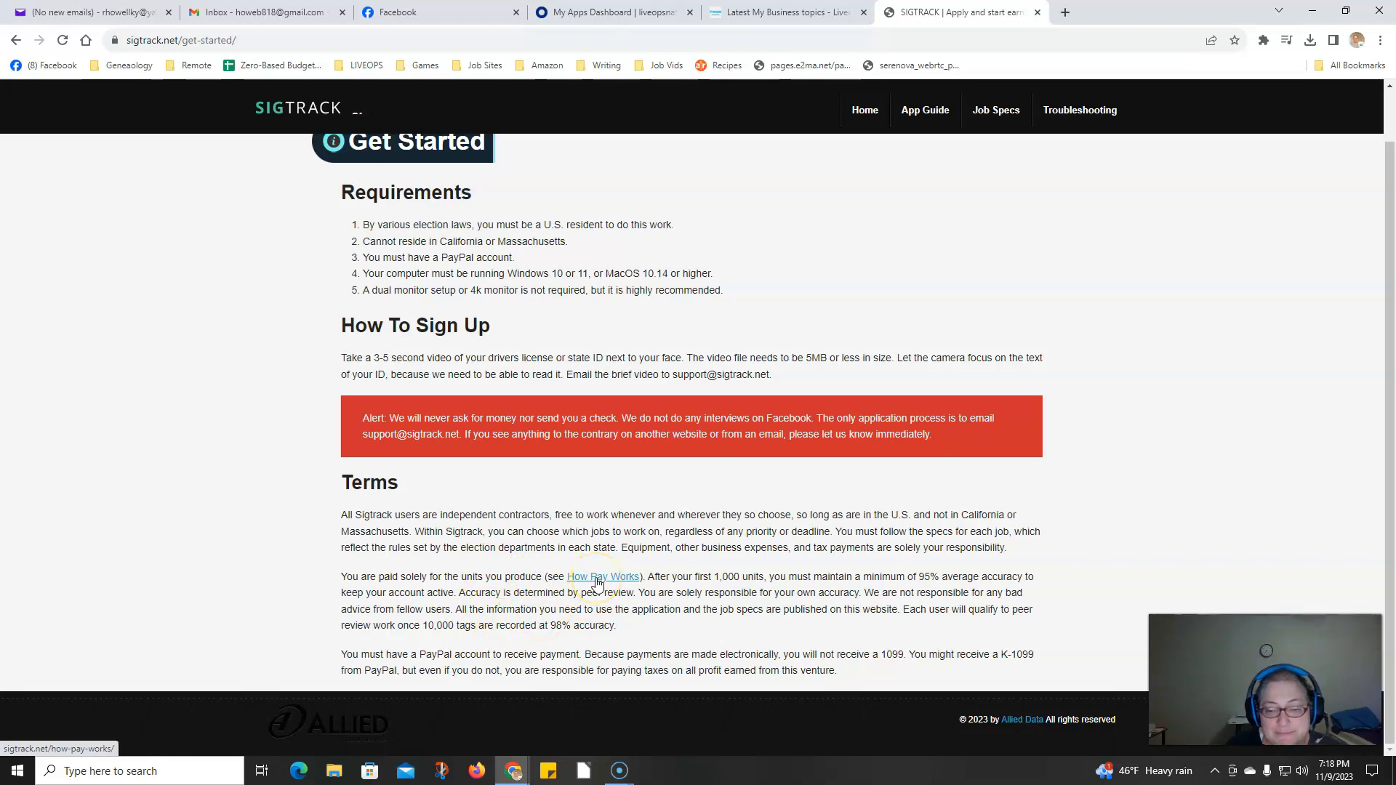
{"action": "left_click", "coordinate": [603, 576]}
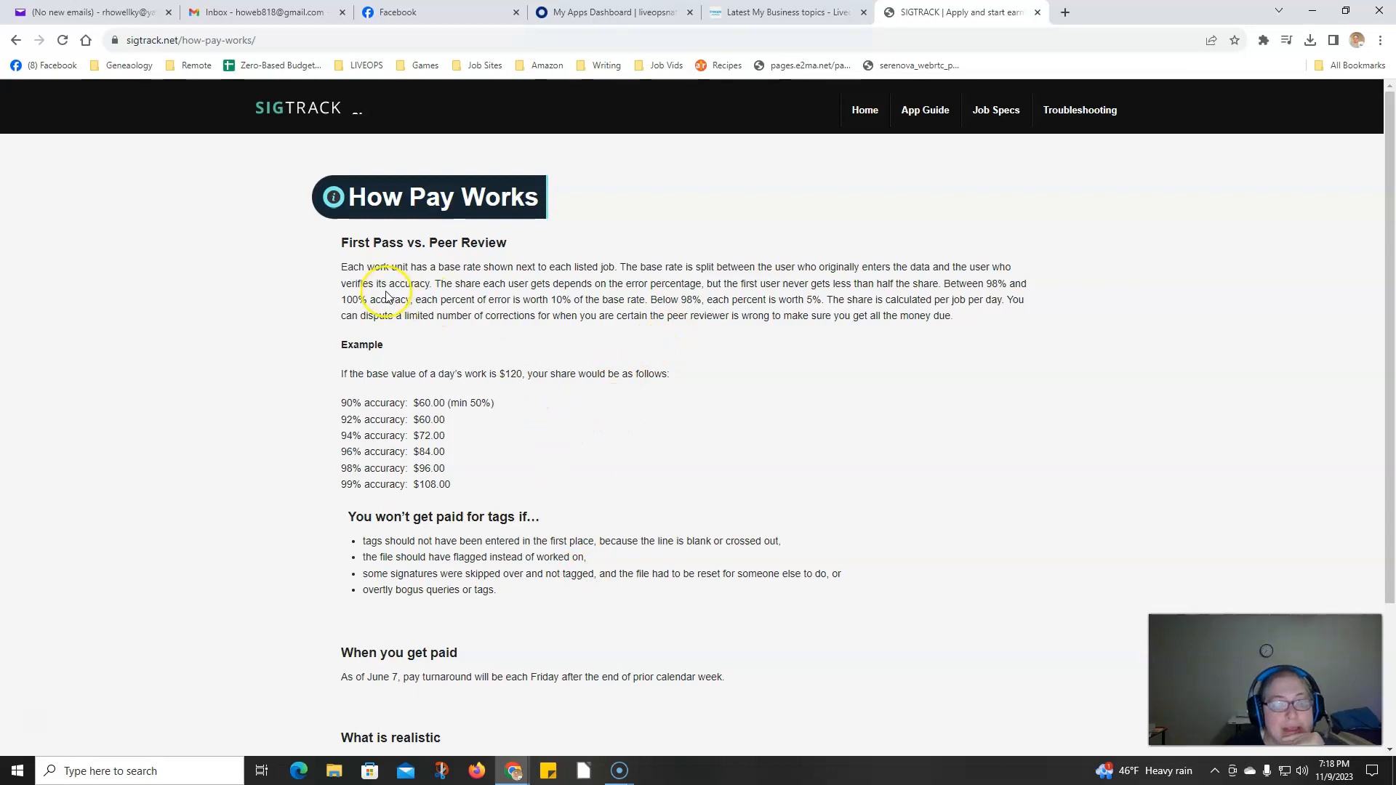
{"action": "mouse_move", "coordinate": [586, 278]}
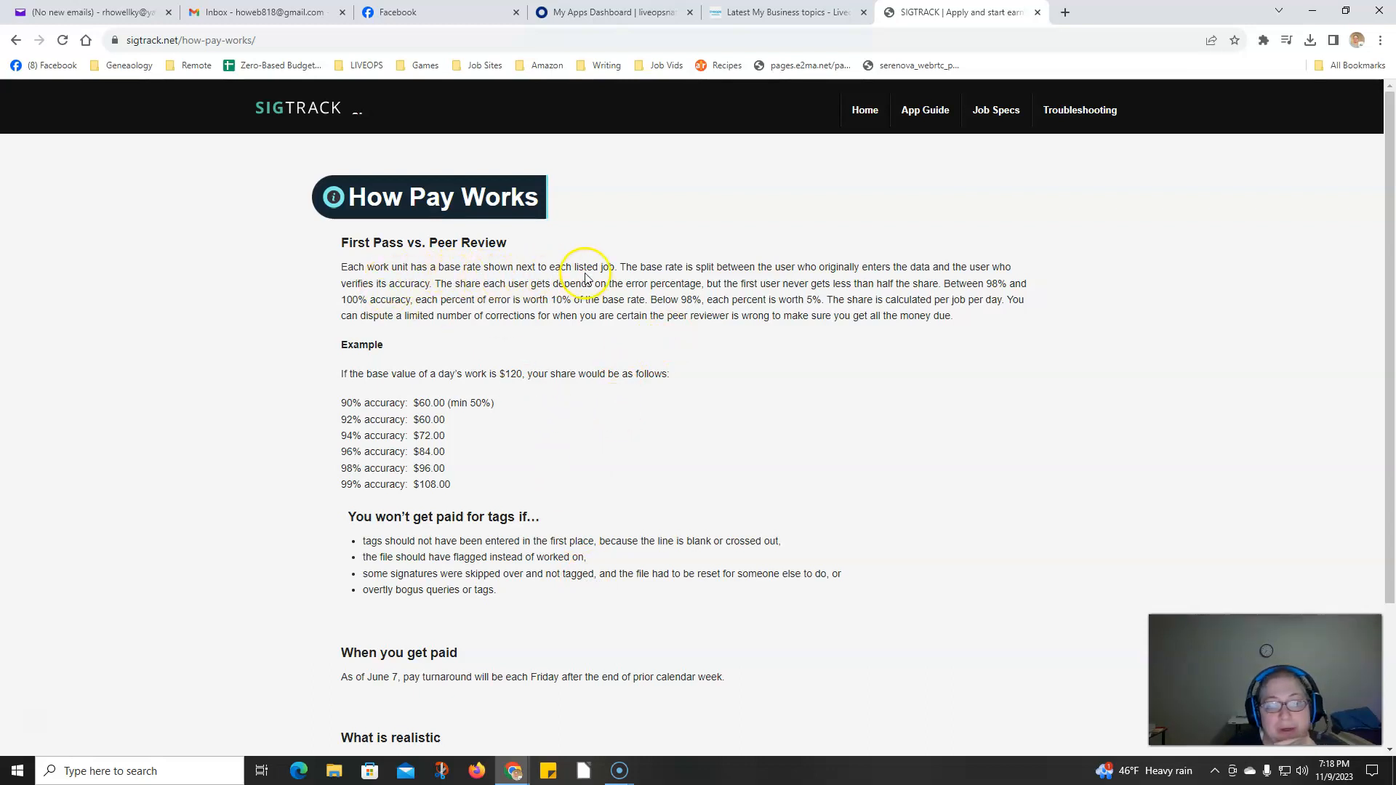
{"action": "mouse_move", "coordinate": [663, 279]}
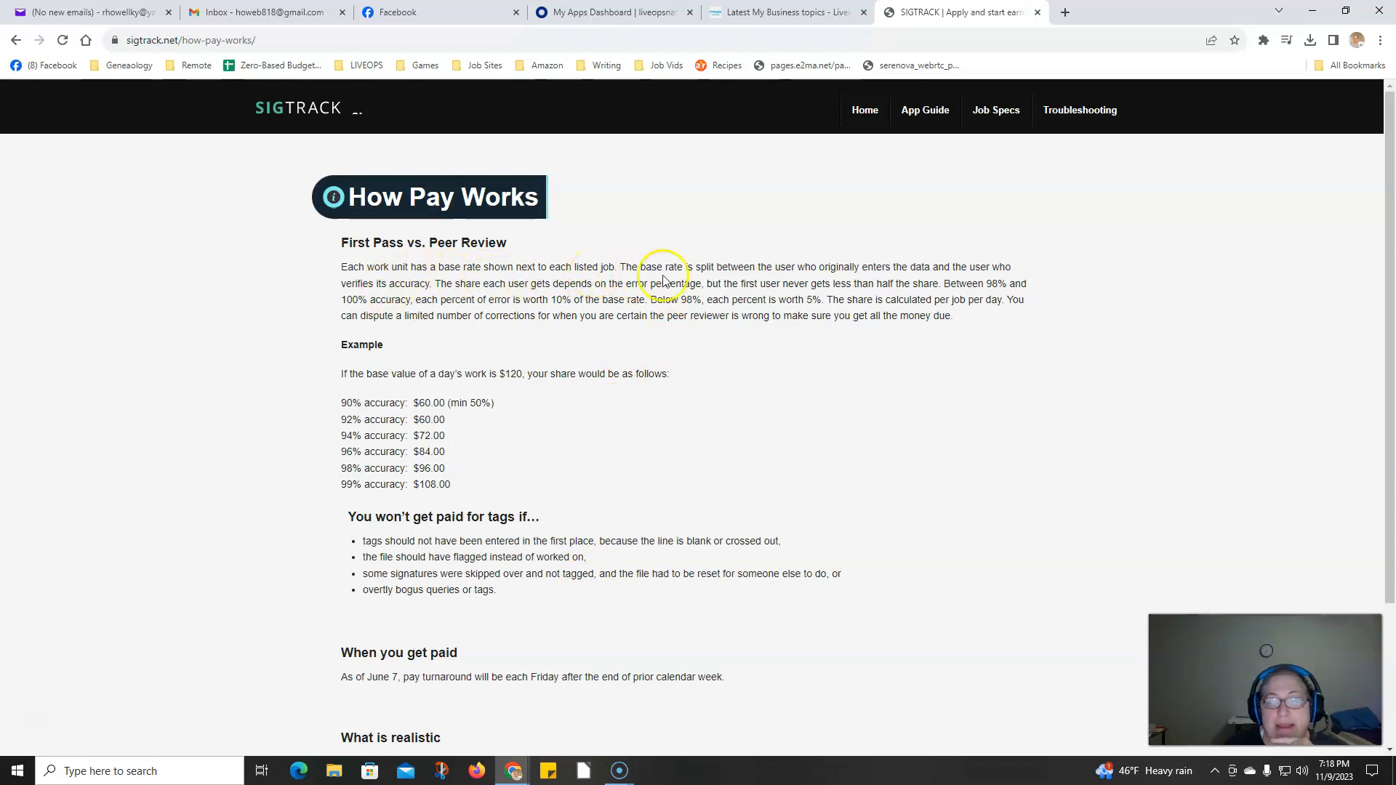
{"action": "mouse_move", "coordinate": [700, 281]}
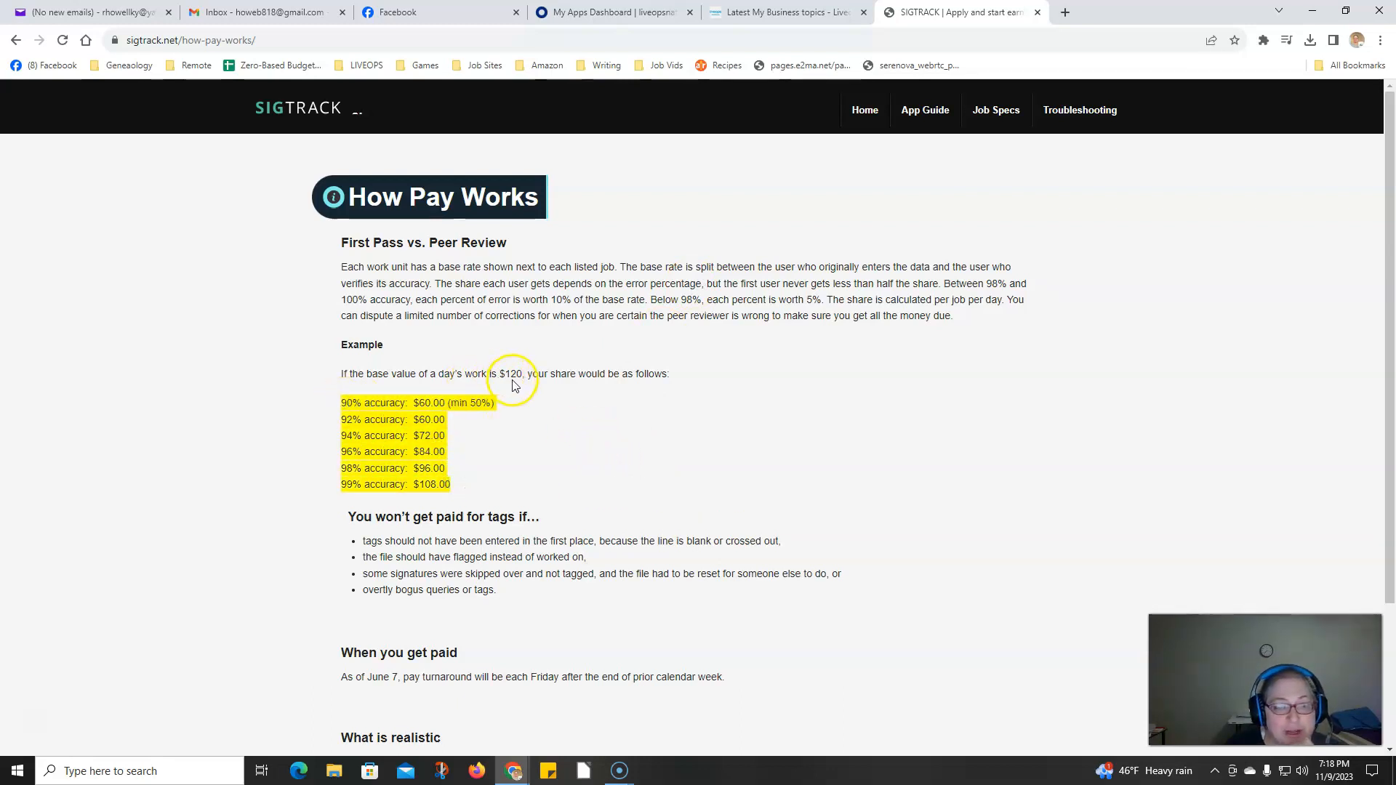
{"action": "mouse_move", "coordinate": [513, 386]}
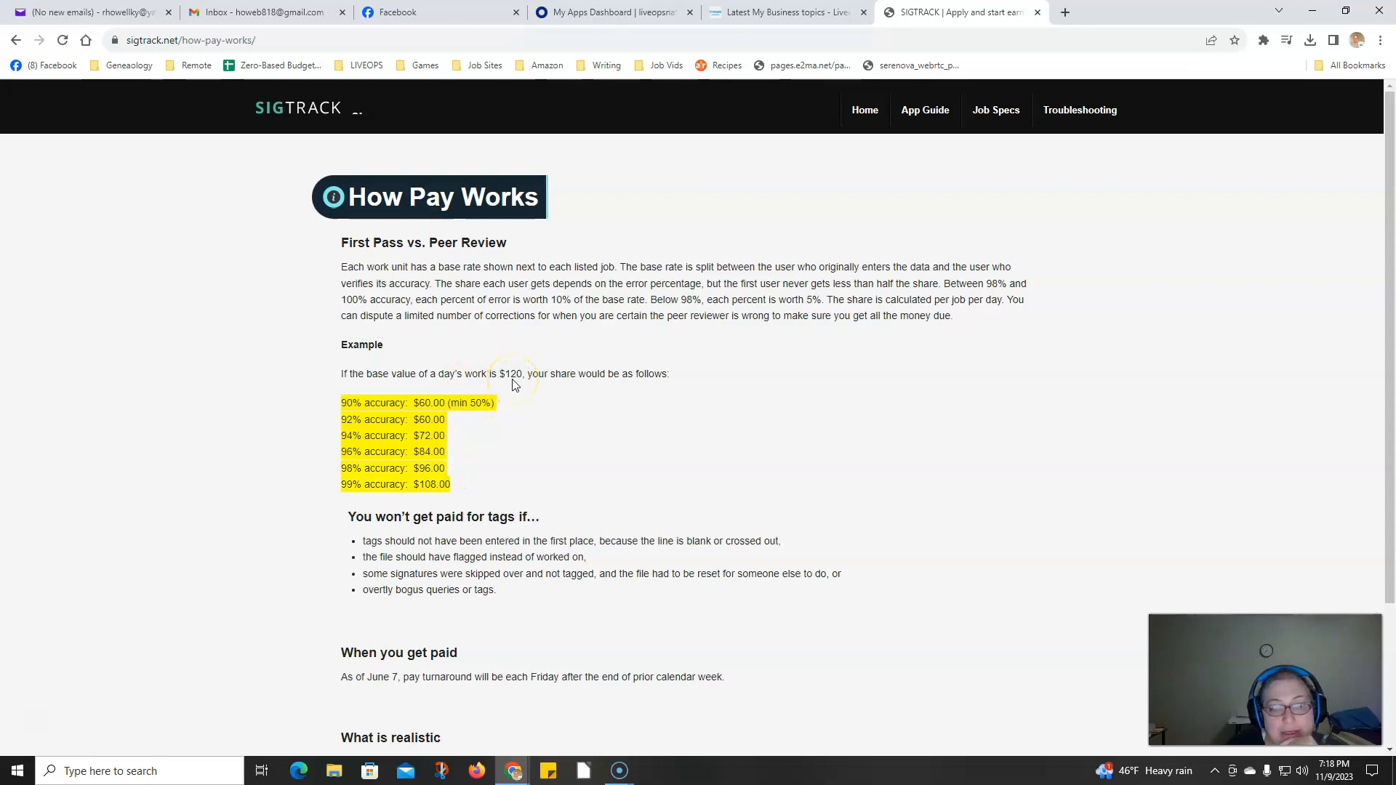
{"action": "mouse_move", "coordinate": [508, 410]}
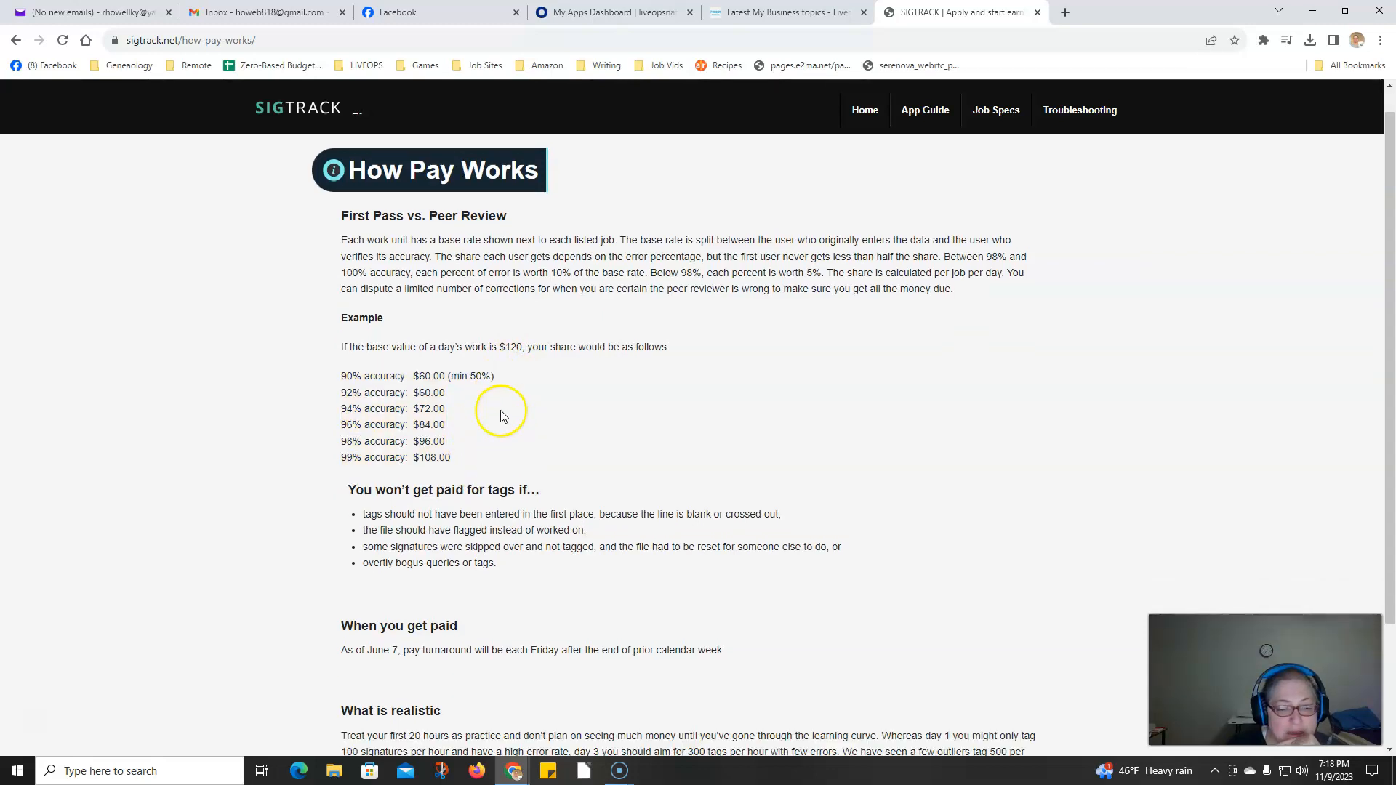
- Scroll through the payday schedule and realistic-earnings sections, then back up toward the navigation
{"action": "scroll", "scroll_direction": "down", "scroll_amount": 3}
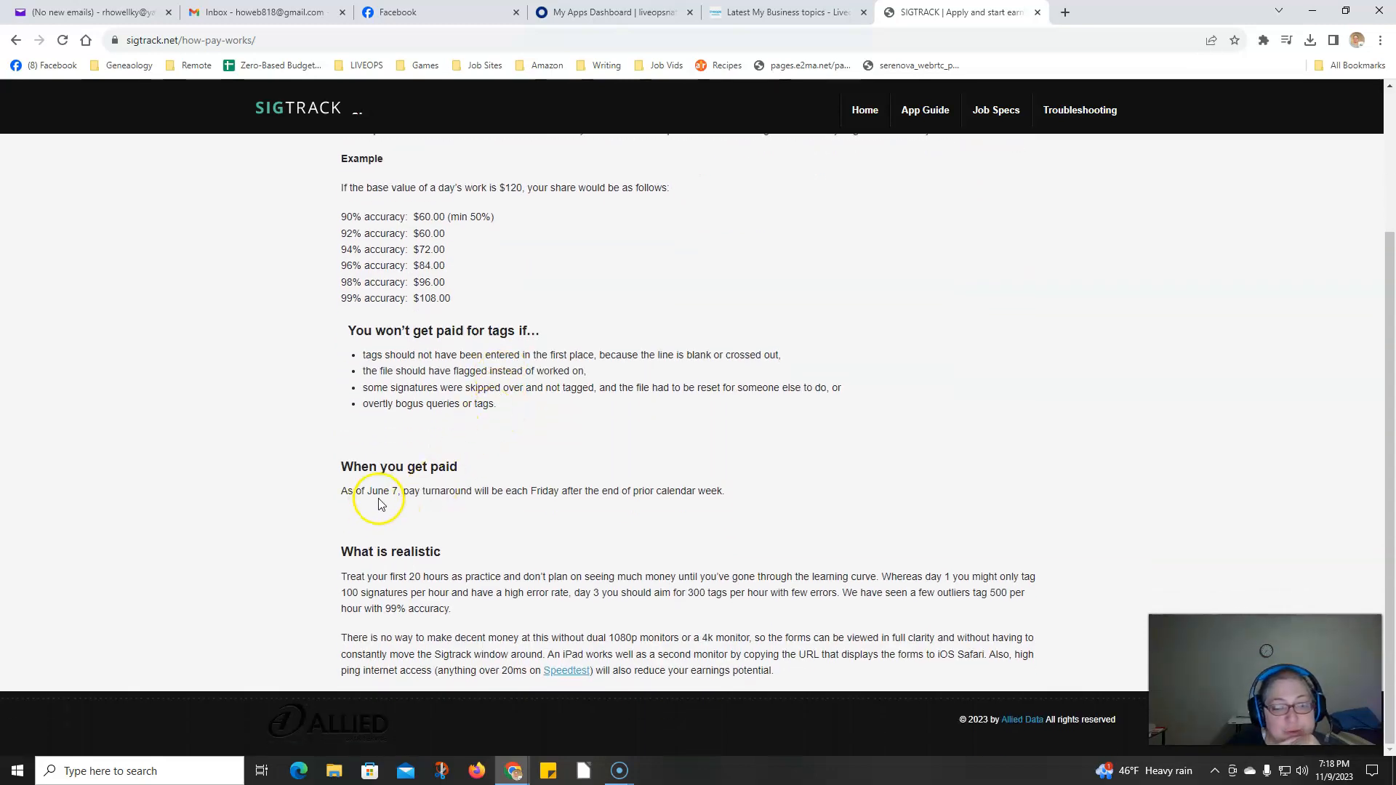
{"action": "mouse_move", "coordinate": [533, 507]}
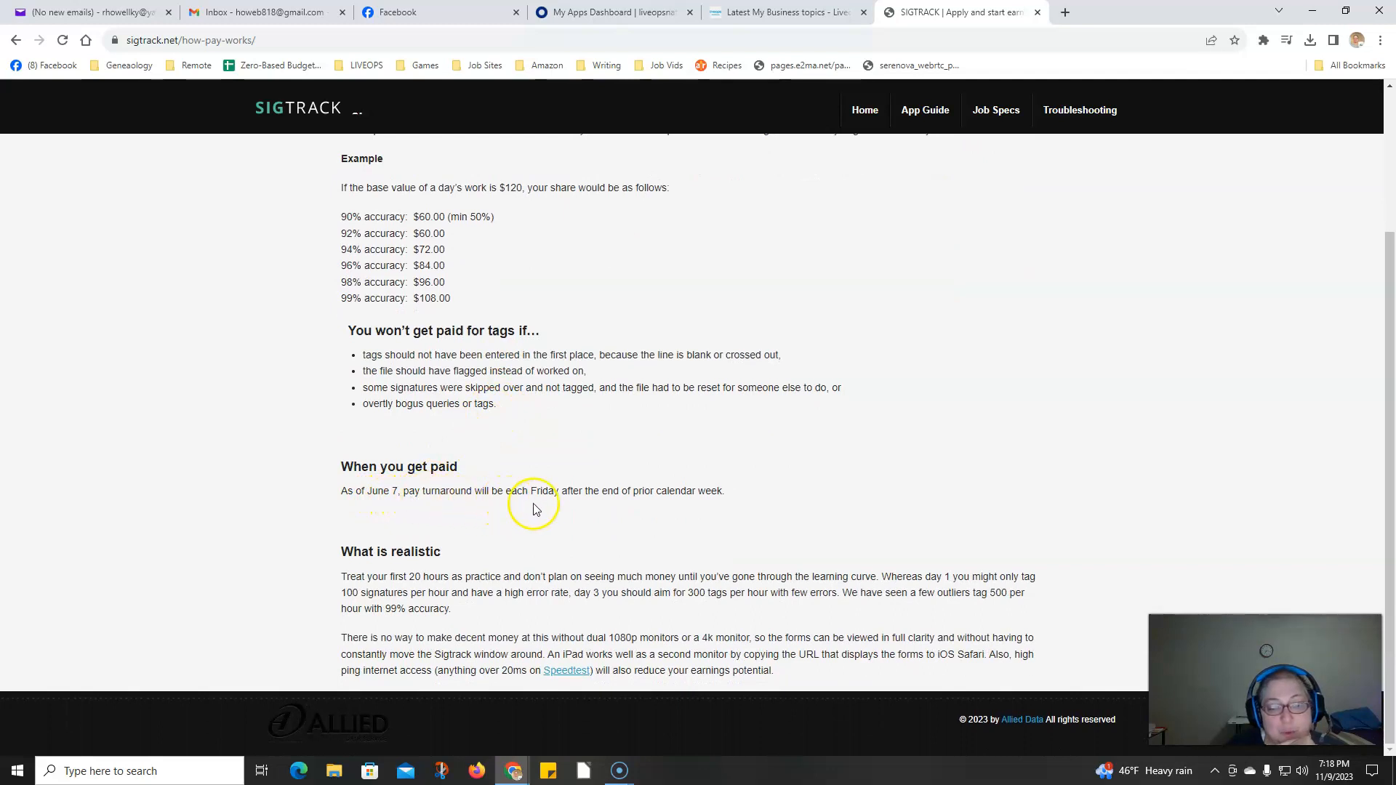
{"action": "mouse_move", "coordinate": [729, 502]}
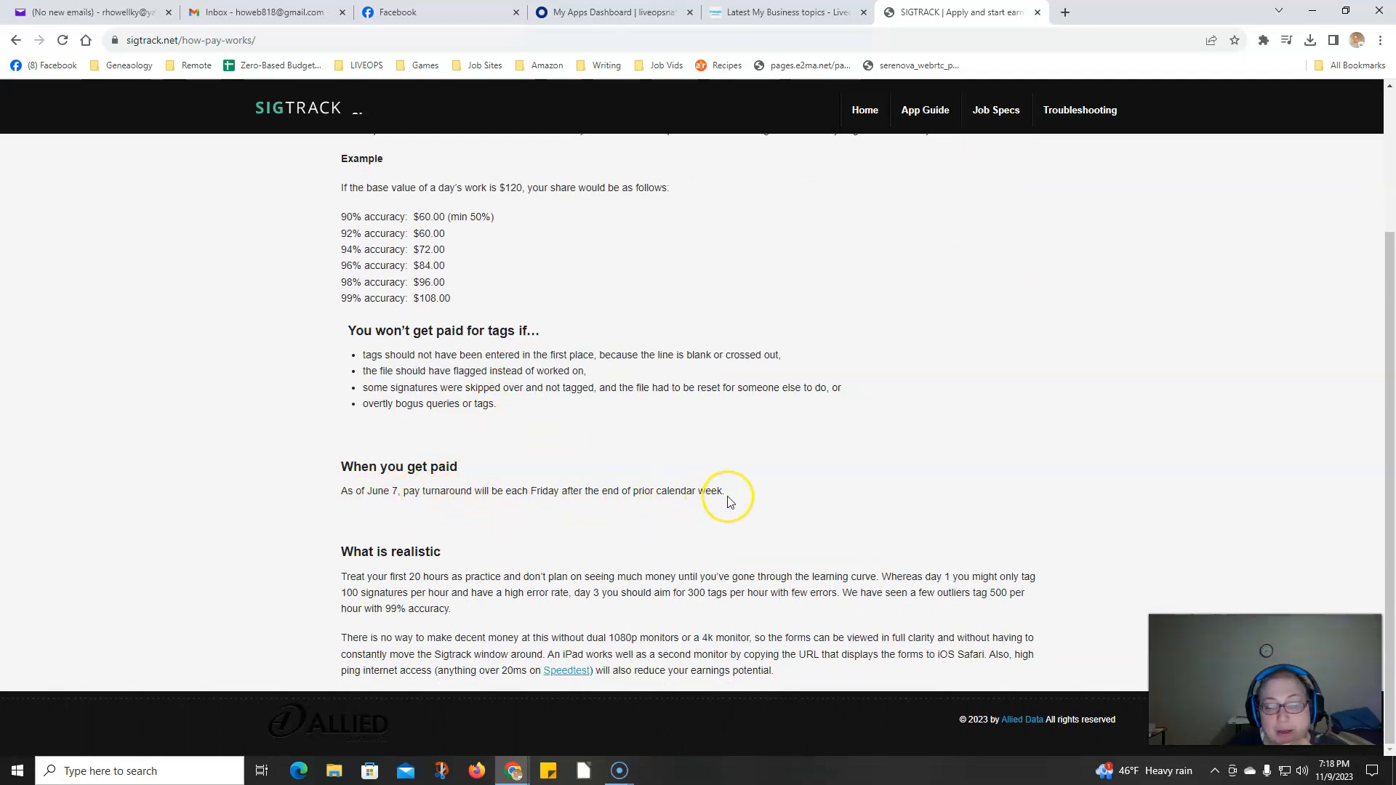
{"action": "mouse_move", "coordinate": [729, 495]}
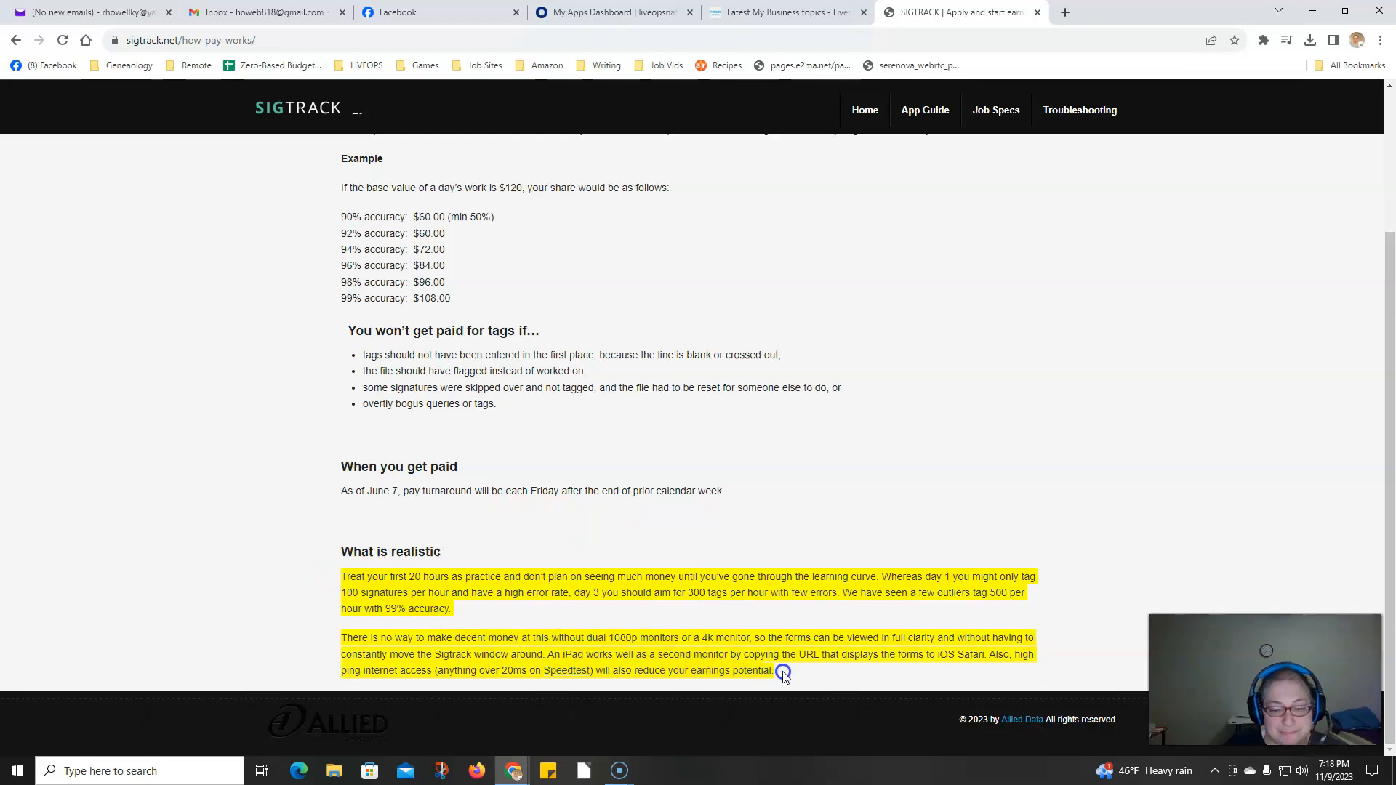
{"action": "scroll", "scroll_direction": "up", "scroll_amount": 3}
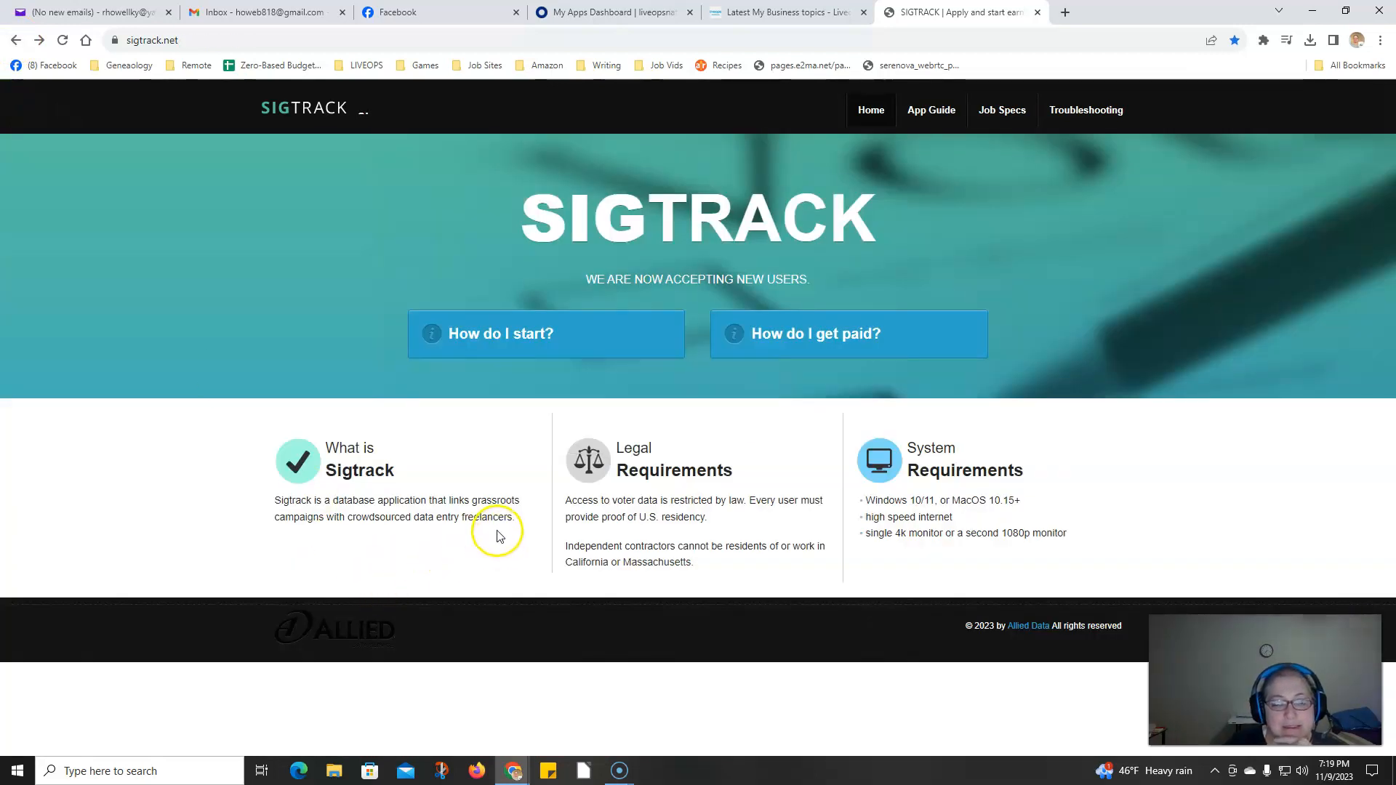
{"action": "mouse_move", "coordinate": [693, 367]}
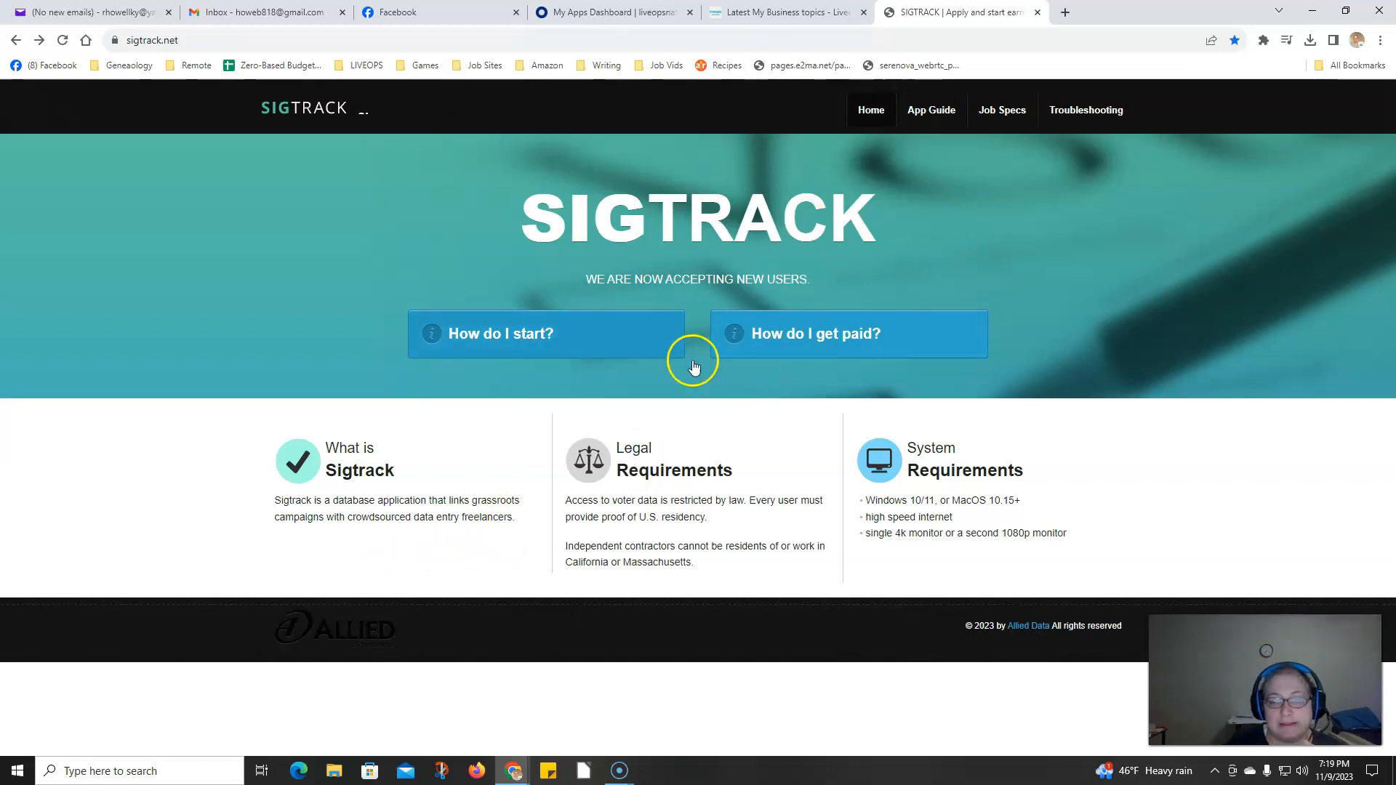
{"action": "mouse_move", "coordinate": [600, 336]}
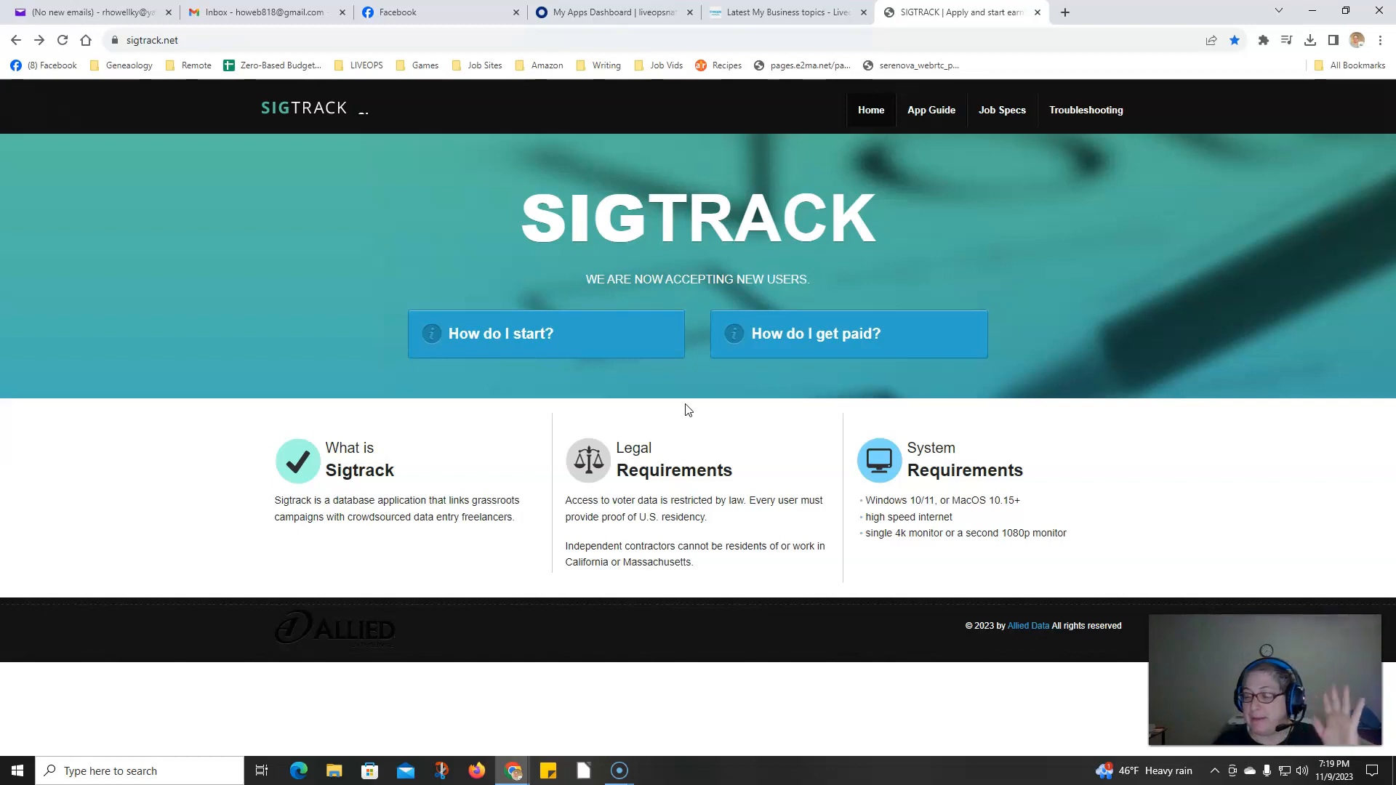
{"action": "mouse_move", "coordinate": [121, 655]}
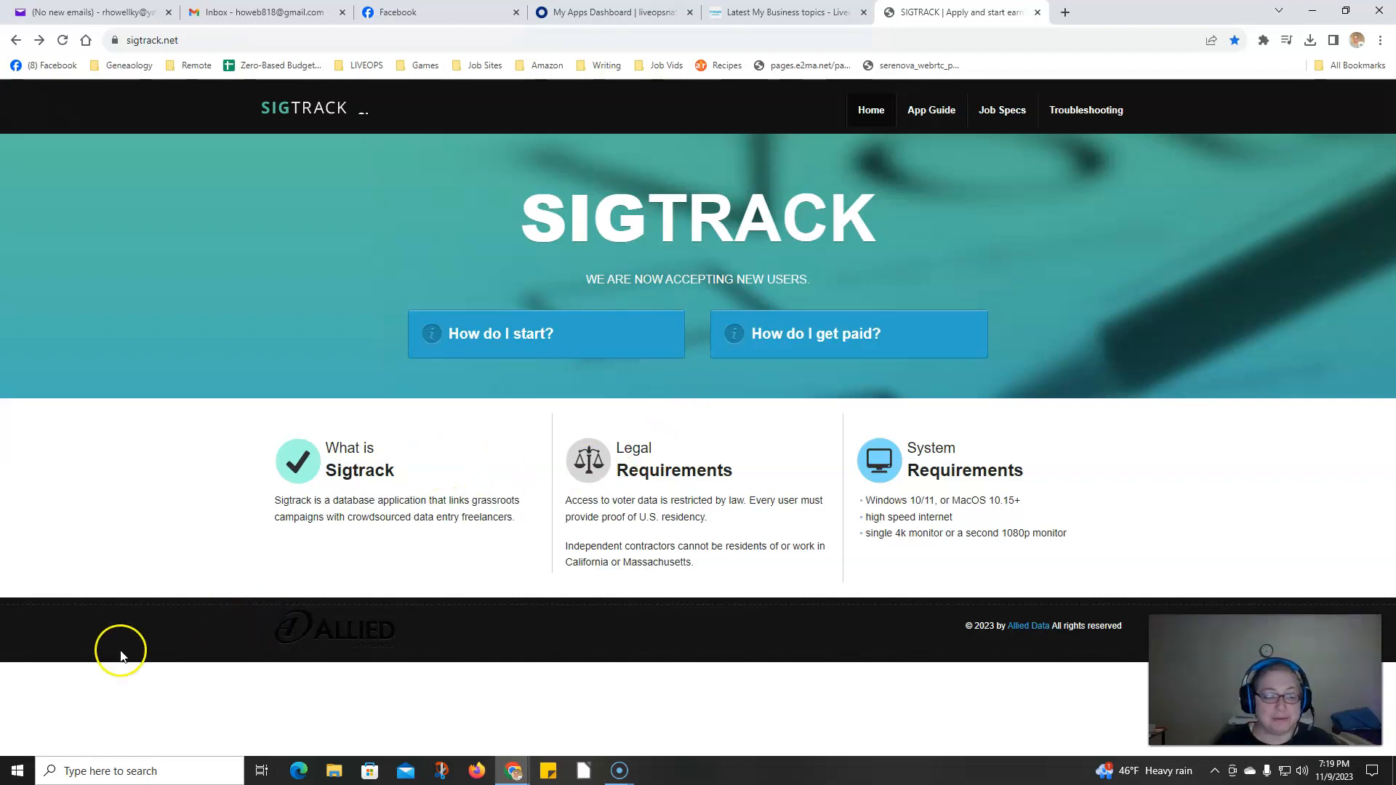